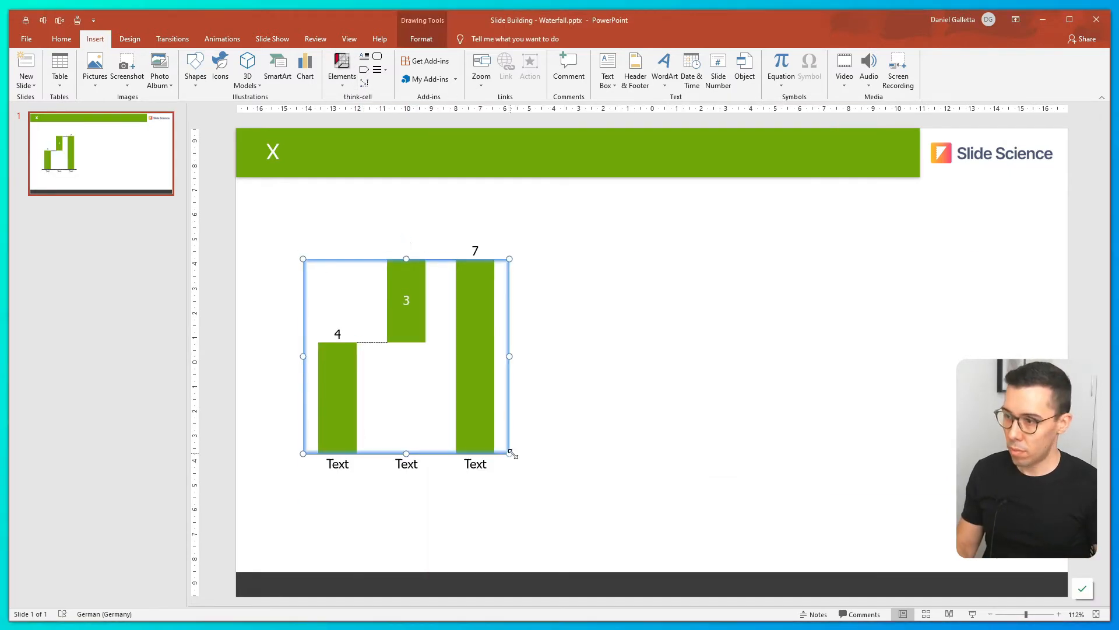
Enter FY19 5,206, the six cost categories and FY20 5,566 in the chart datasheet.
double_click(406, 356)
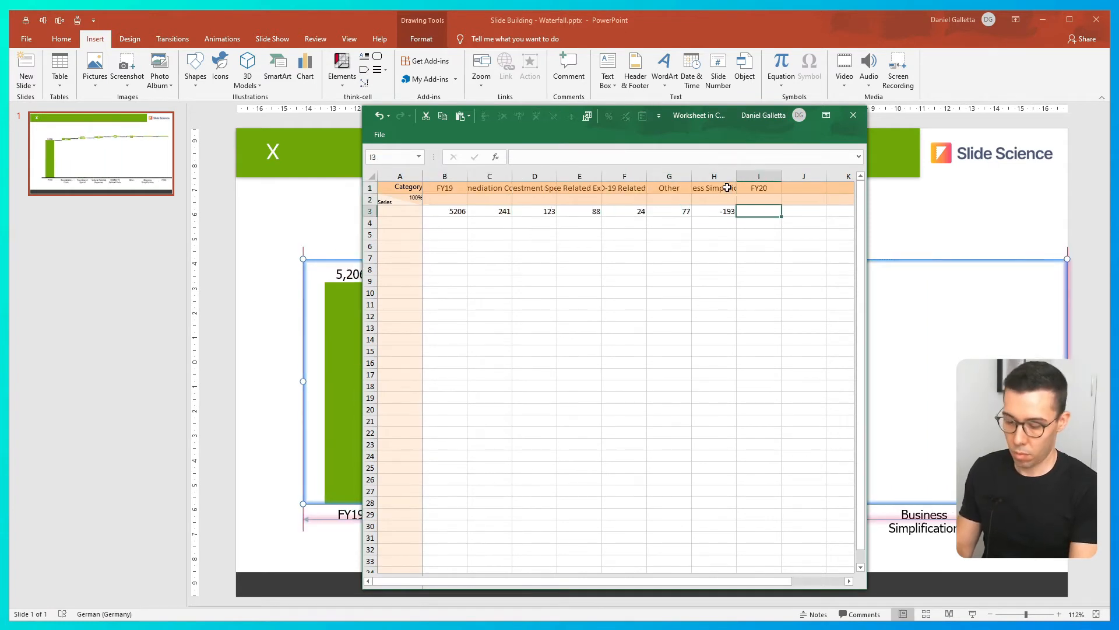
click(852, 116)
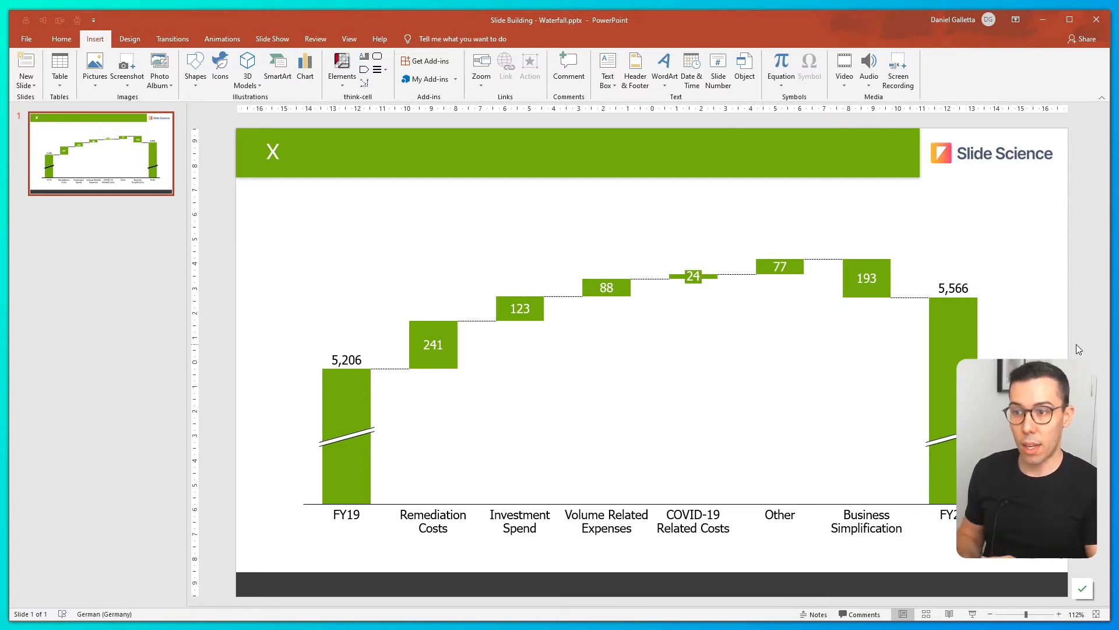
mouse_move(689, 116)
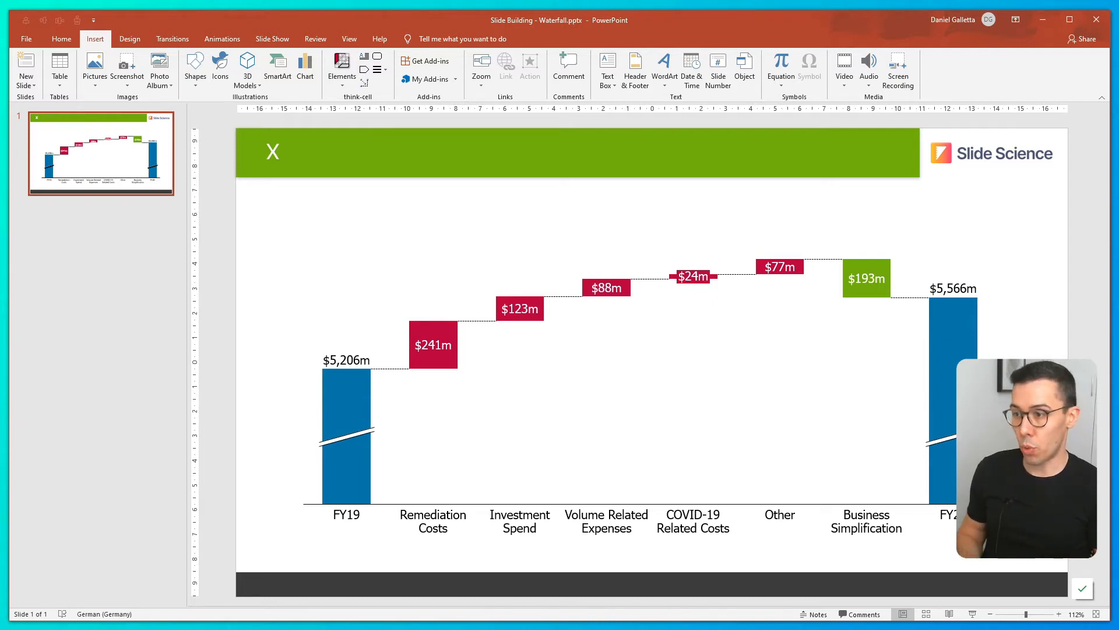
Reorder the one-off cost columns behind a new FY20 (Excl. Once-Off) subtotal of $5,301m.
click(520, 521)
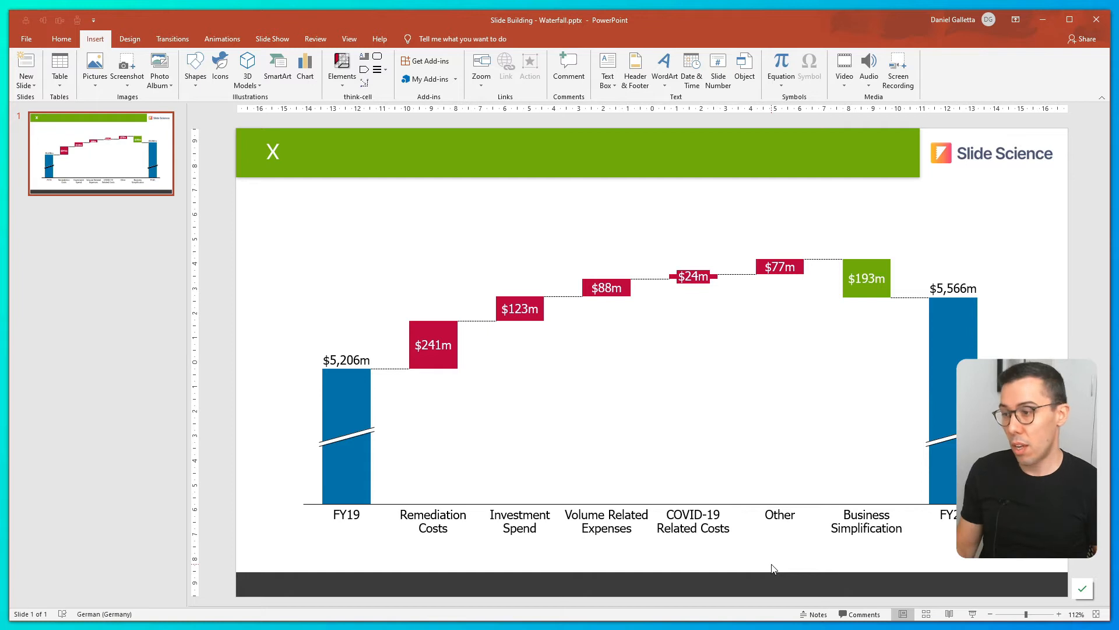
mouse_move(435, 549)
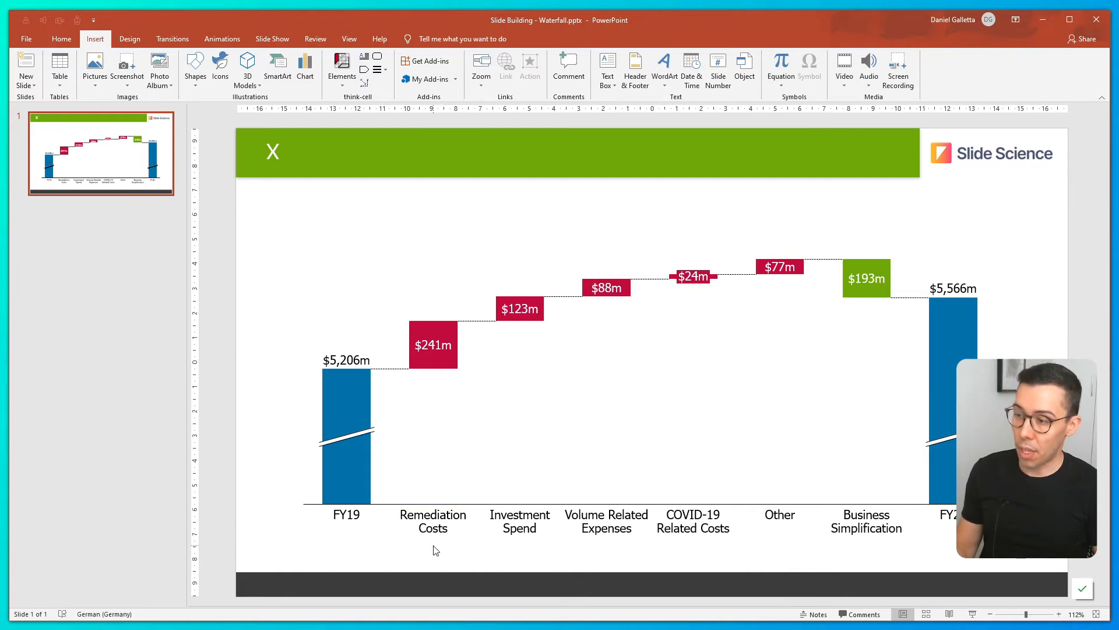
mouse_move(733, 540)
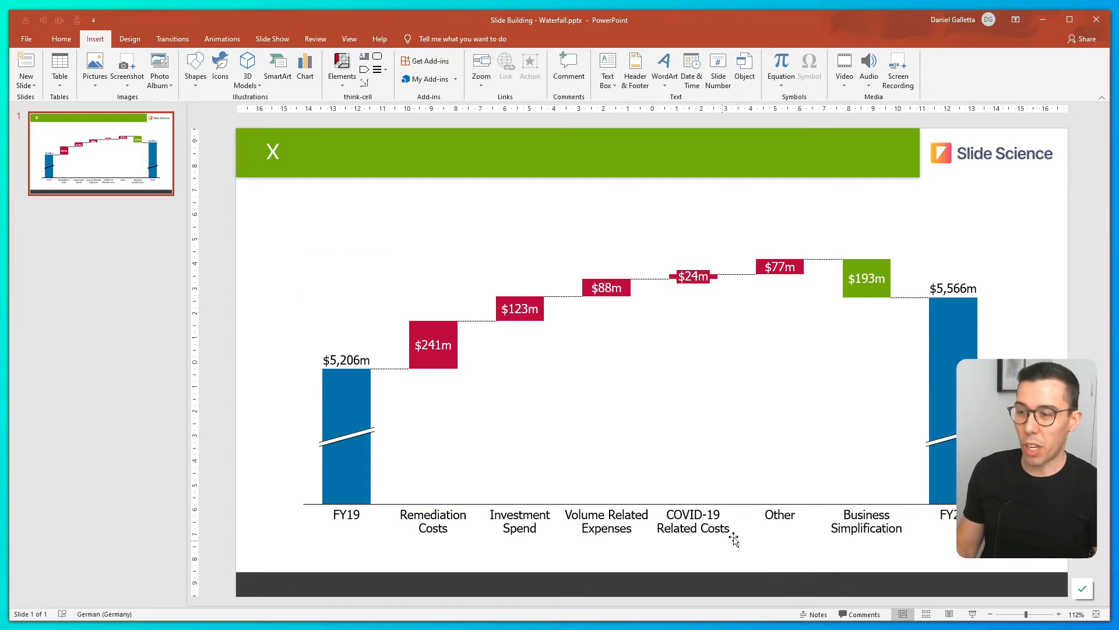
mouse_move(711, 555)
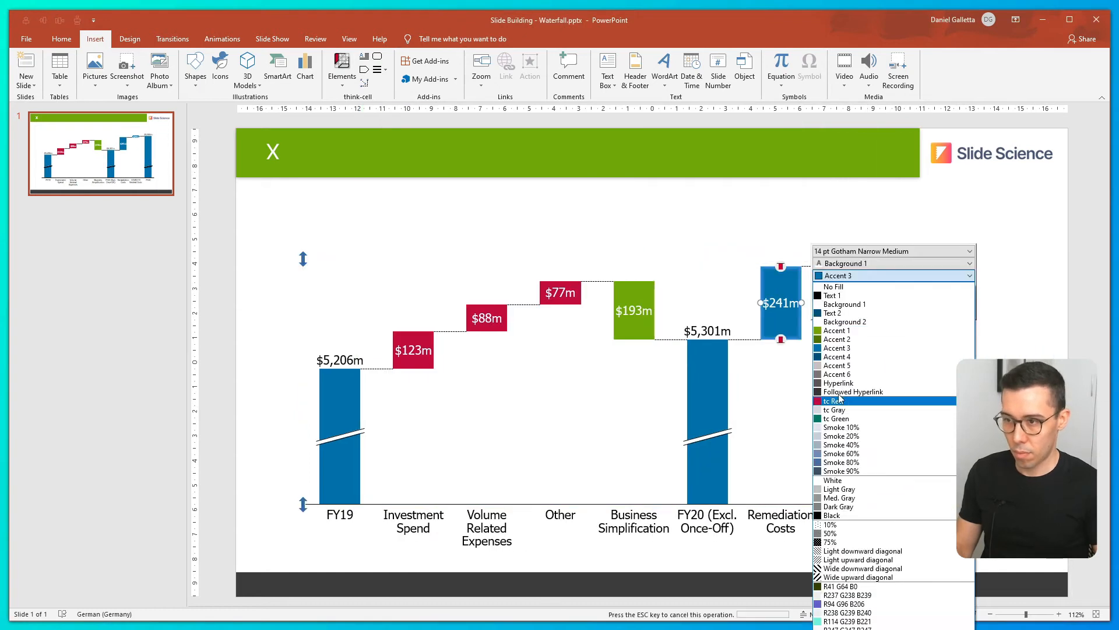
Fill the Remediation Costs bar with tc Red to match the other cost increases.
click(831, 400)
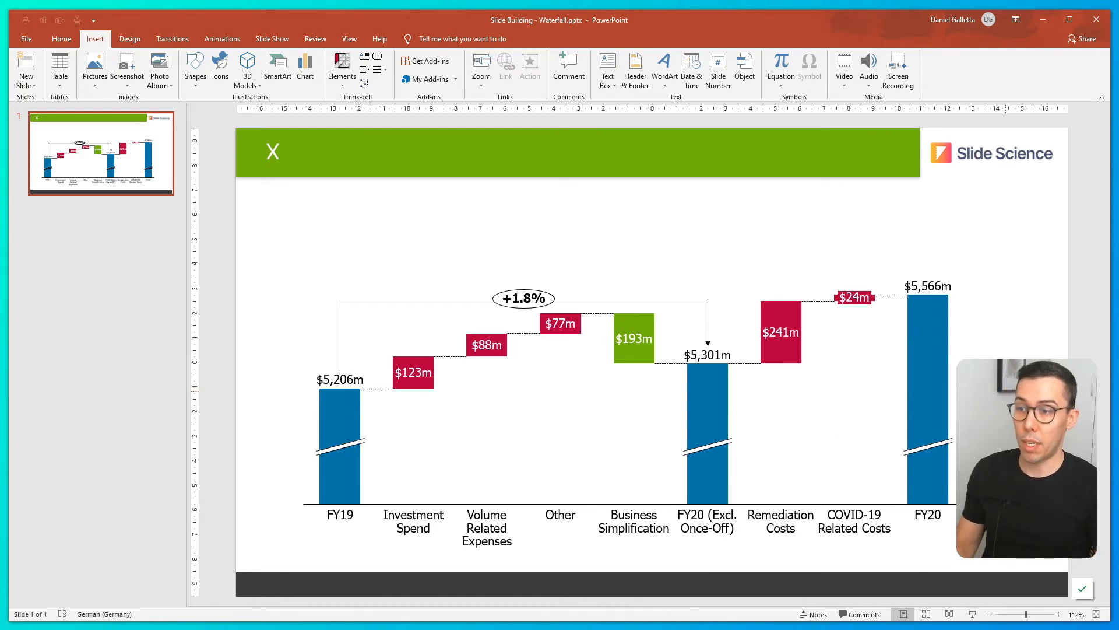
Start a +1.8% CAGR/difference arrow from the FY19 total bar.
click(339, 443)
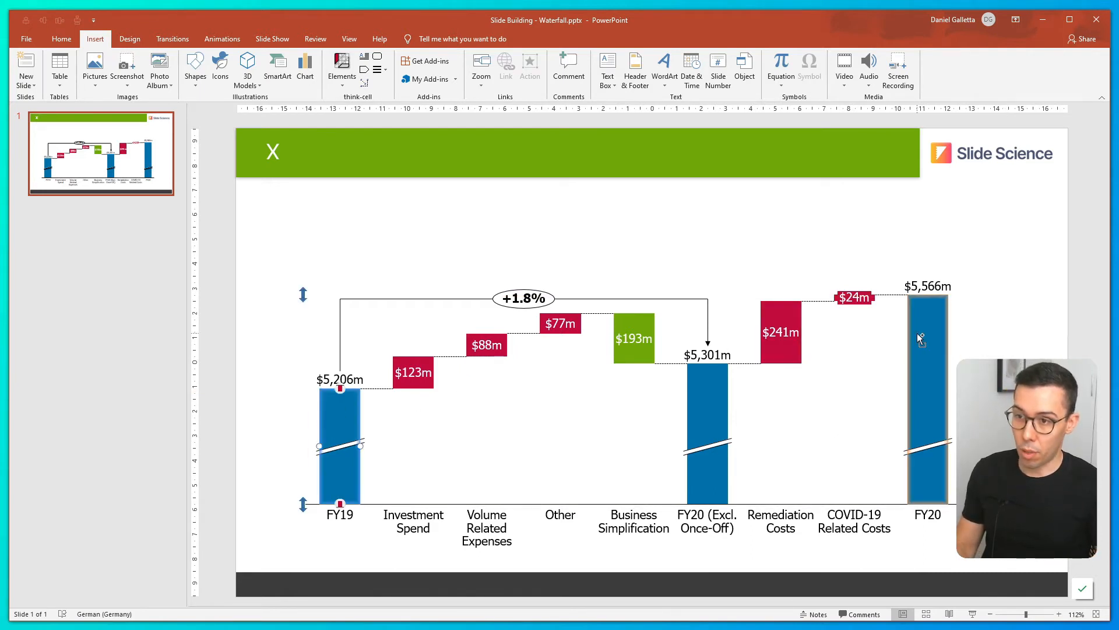